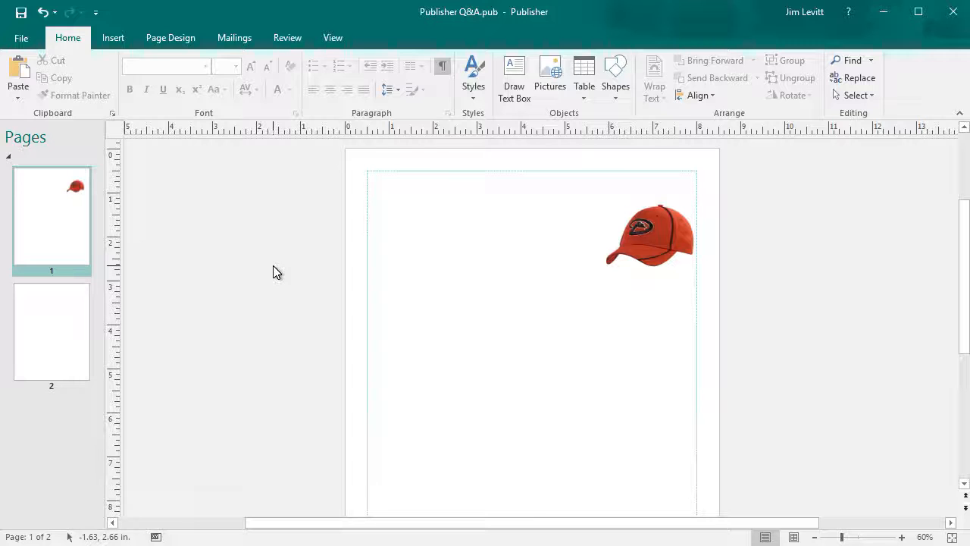
pyautogui.moveTo(293, 266)
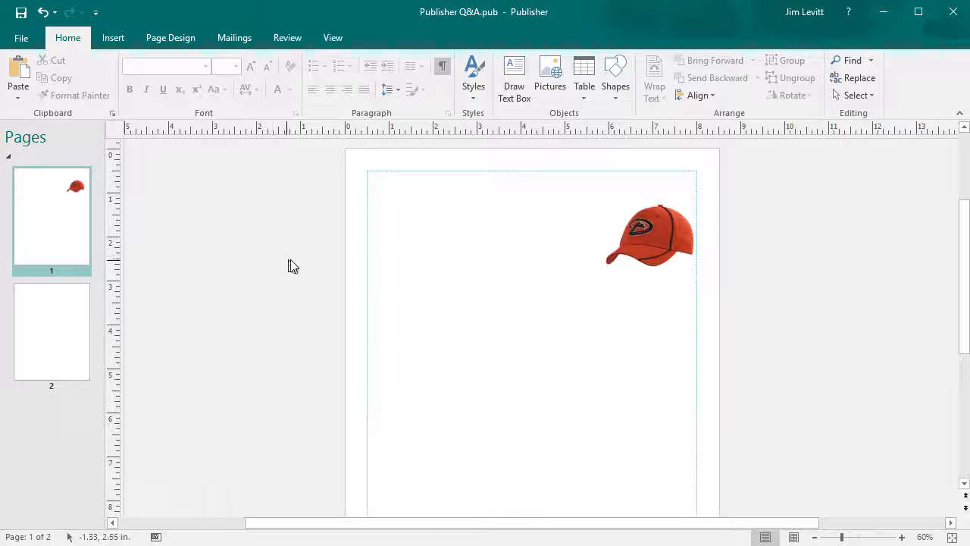
pyautogui.moveTo(557, 266)
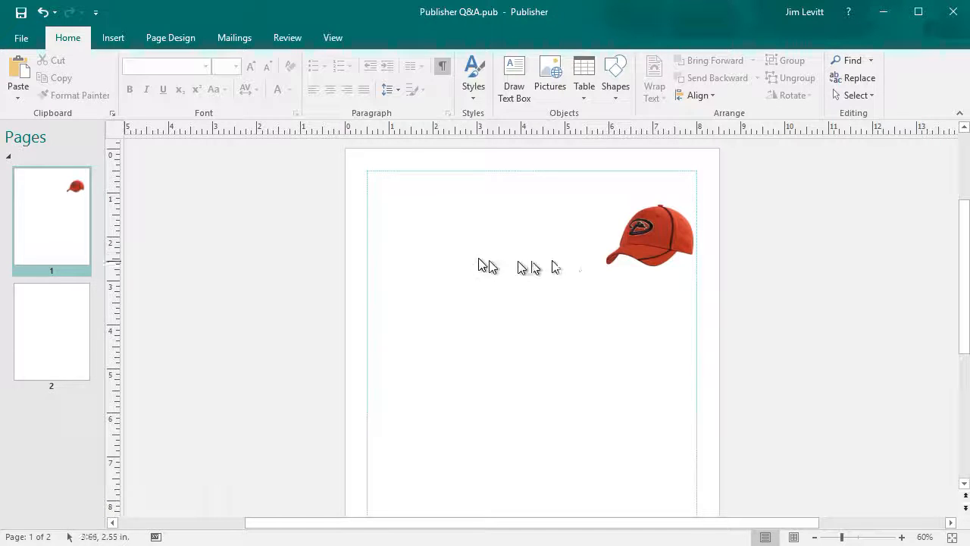
# - Draw a text box at page 1's top-left margin beside the cap image and size it
pyautogui.click(648, 231)
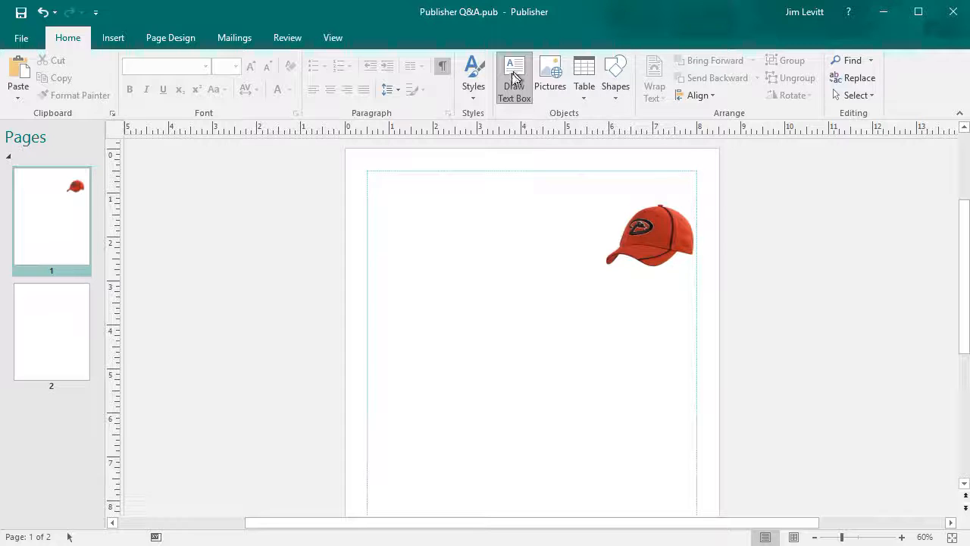
pyautogui.moveTo(498, 140)
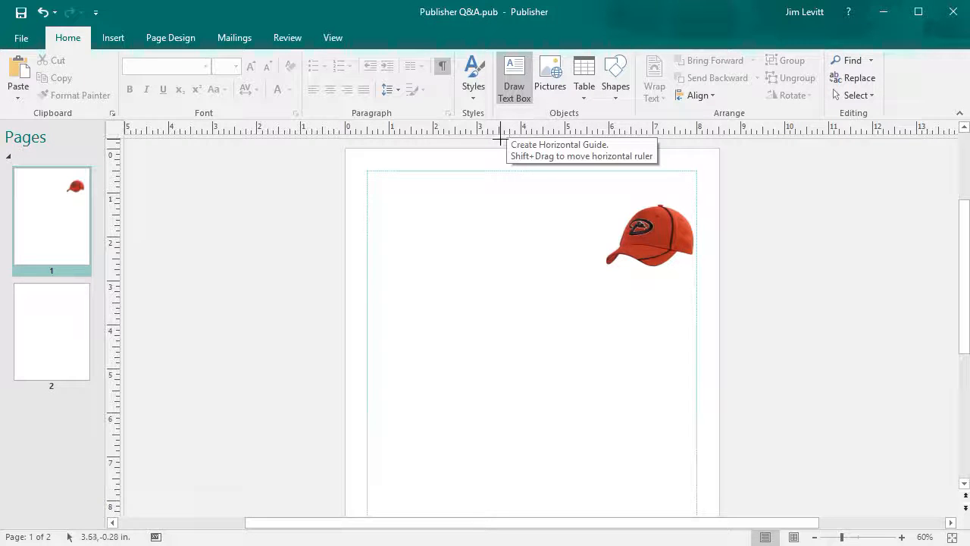
pyautogui.moveTo(401, 210)
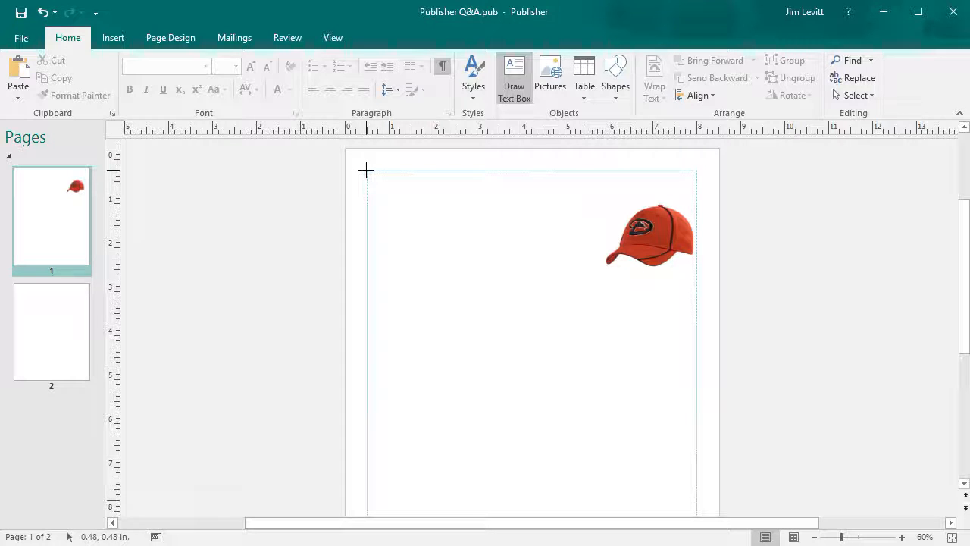
pyautogui.moveTo(368, 170); pyautogui.dragTo(479, 199)
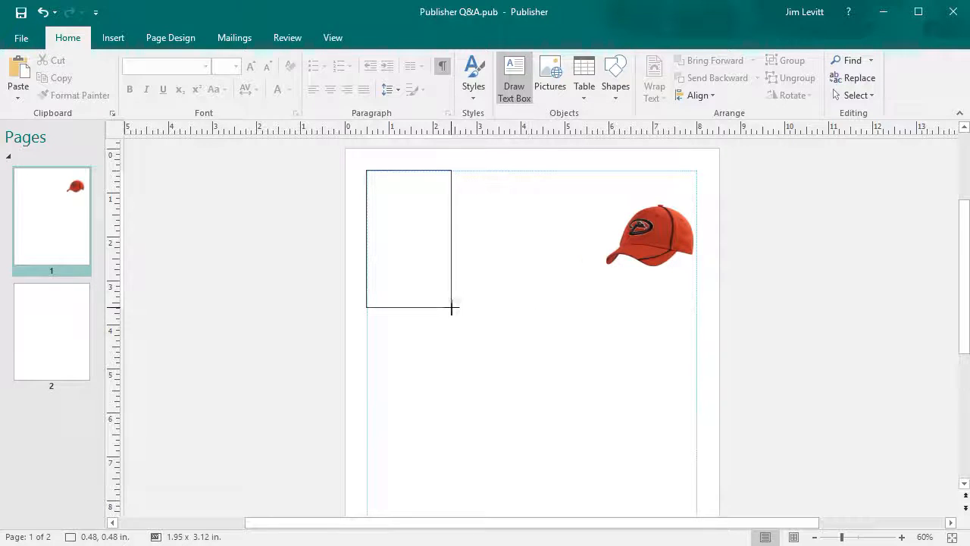
pyautogui.moveTo(454, 308); pyautogui.dragTo(525, 372)
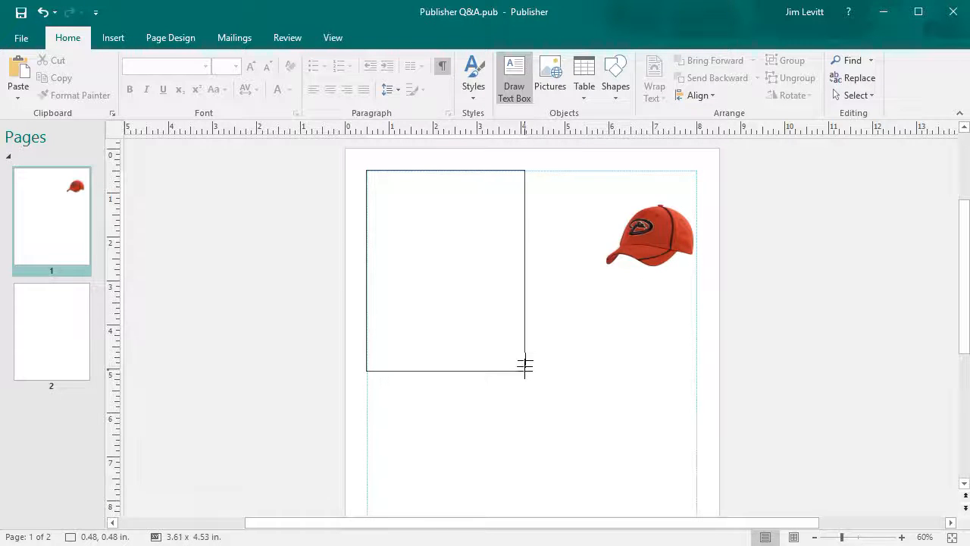
pyautogui.moveTo(525, 368); pyautogui.dragTo(525, 363)
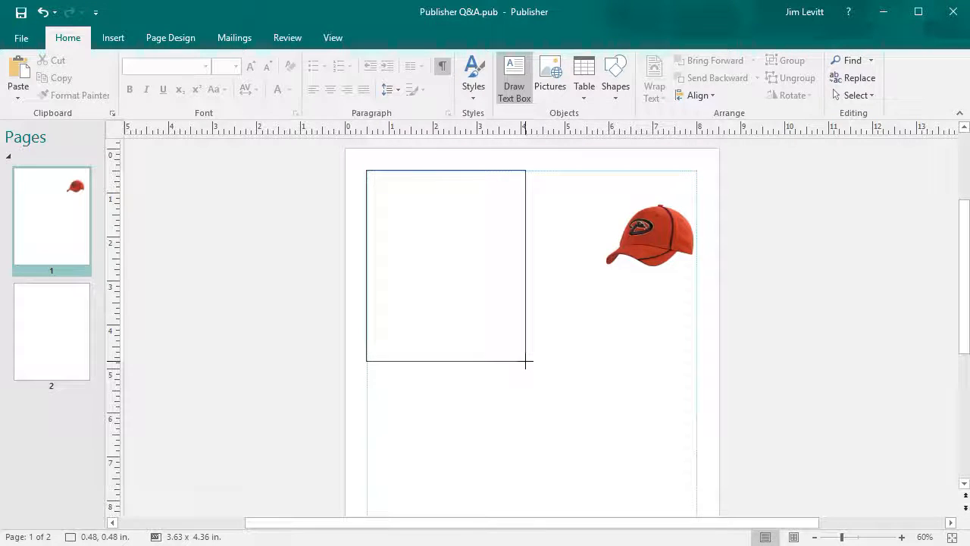
pyautogui.click(445, 266)
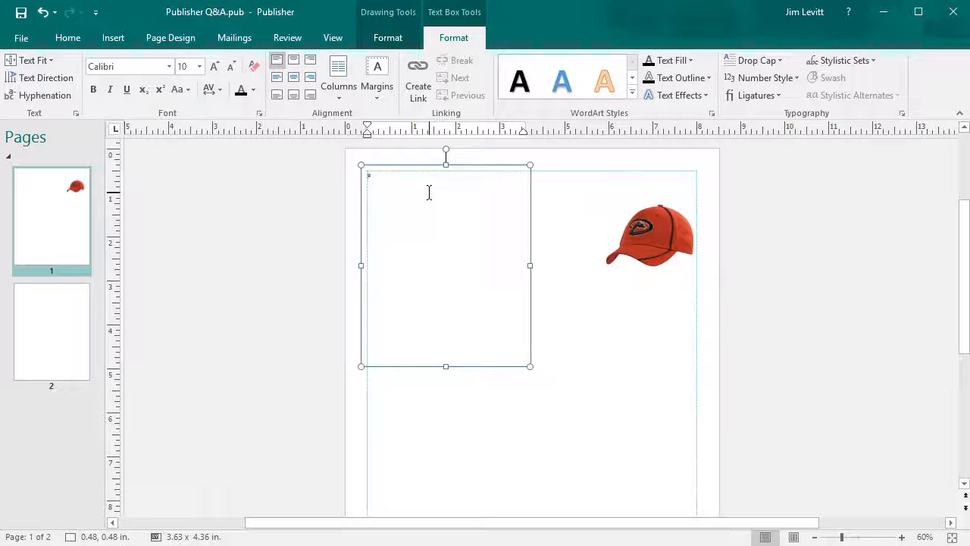
# - Paste lorem ipsum into the top-left box, then stretch it taller and widen it toward the cap
pyautogui.press('ctrl+v')
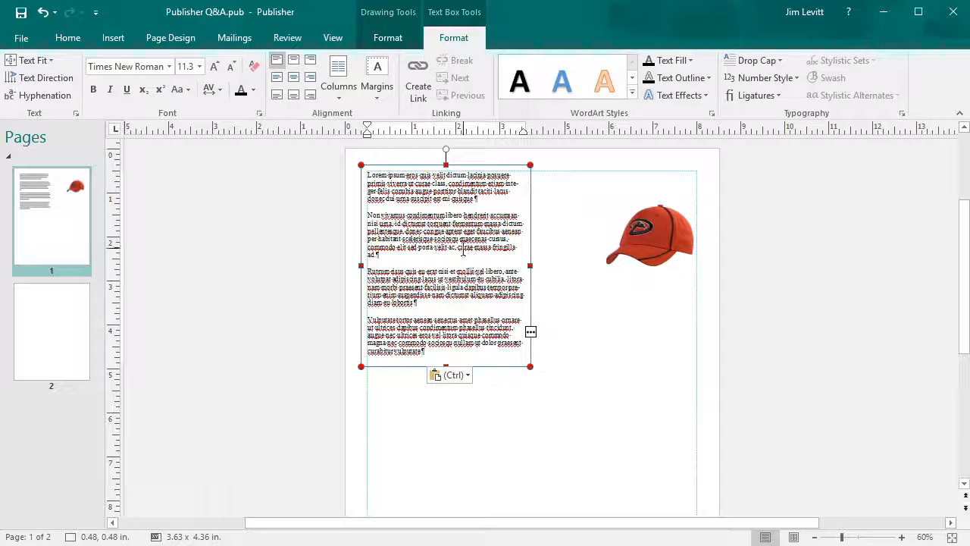
pyautogui.moveTo(538, 340)
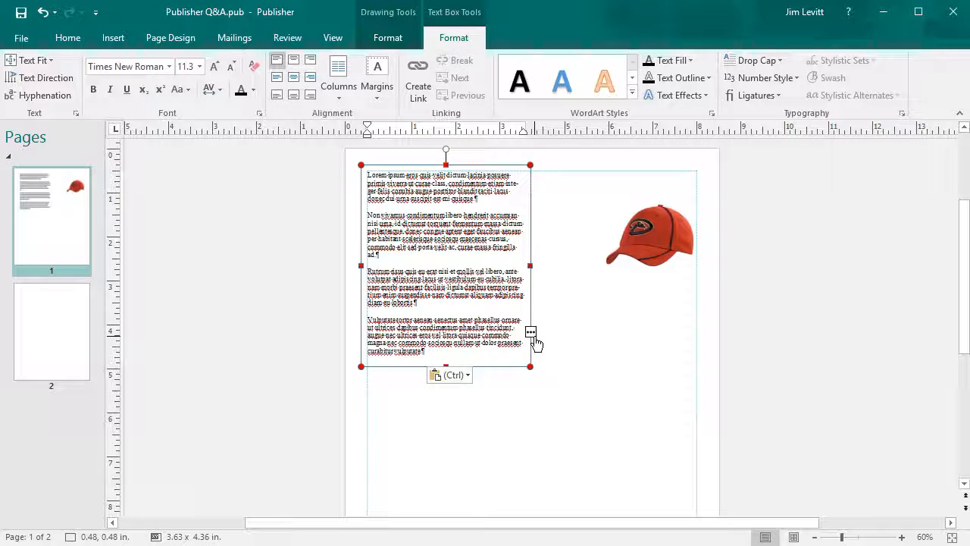
pyautogui.moveTo(478, 271)
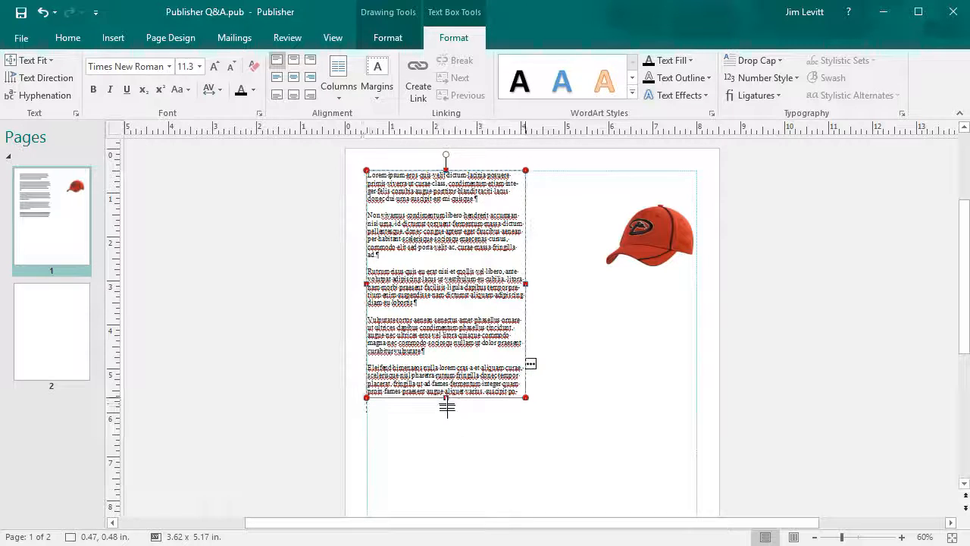
pyautogui.moveTo(446, 397); pyautogui.dragTo(446, 496)
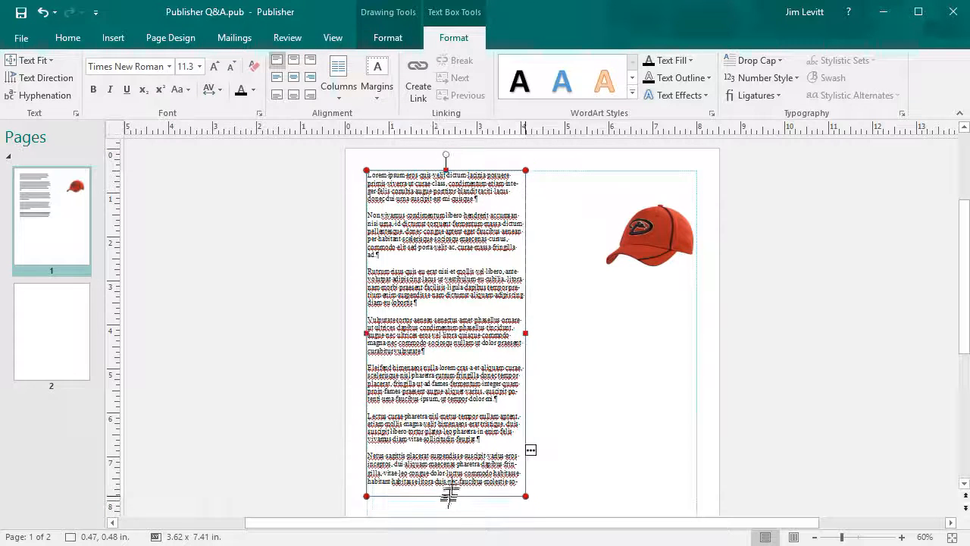
pyautogui.moveTo(446, 495); pyautogui.dragTo(446, 408)
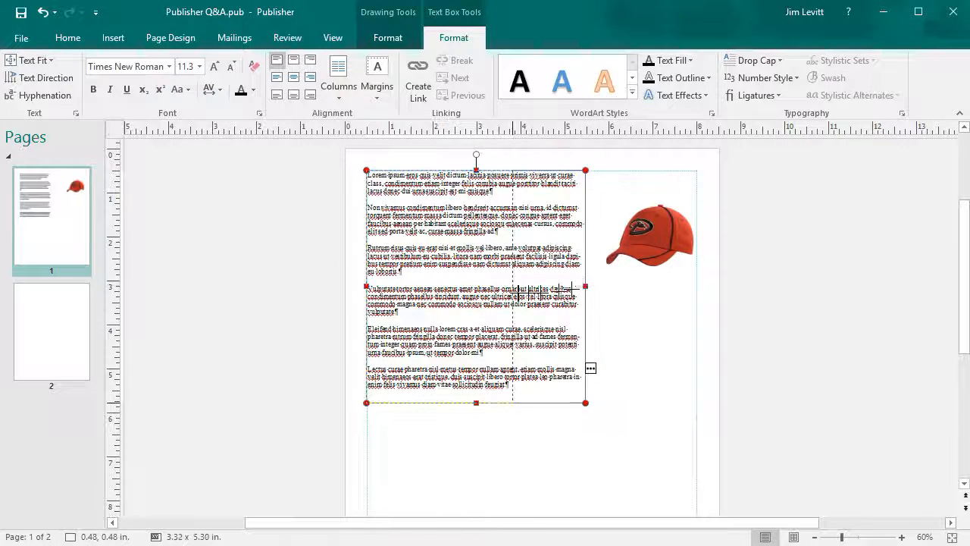
pyautogui.moveTo(585, 287); pyautogui.dragTo(518, 287)
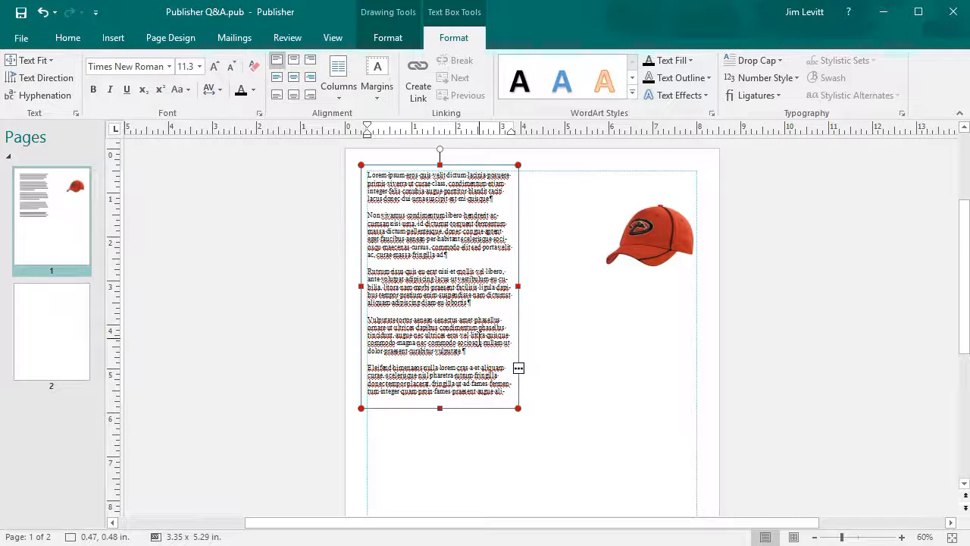
pyautogui.moveTo(547, 400)
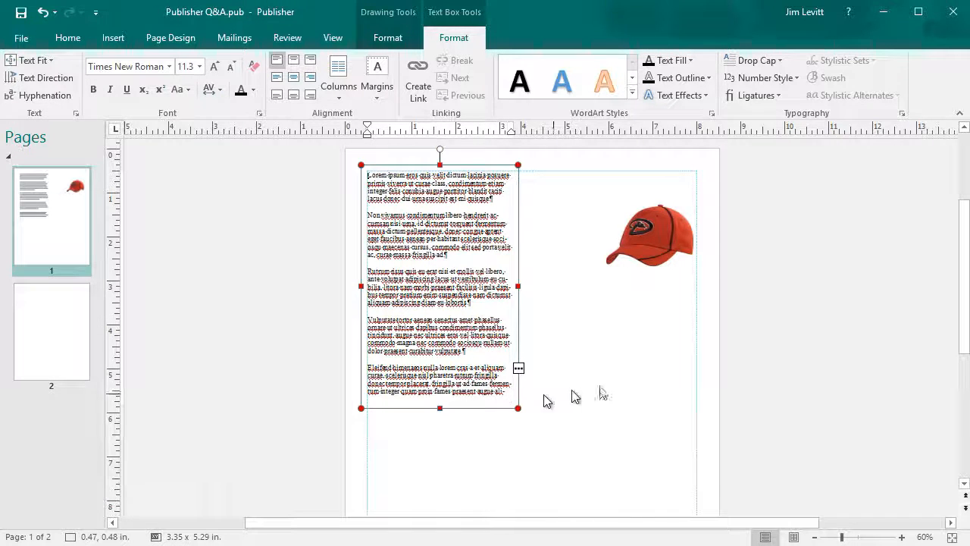
pyautogui.moveTo(633, 377)
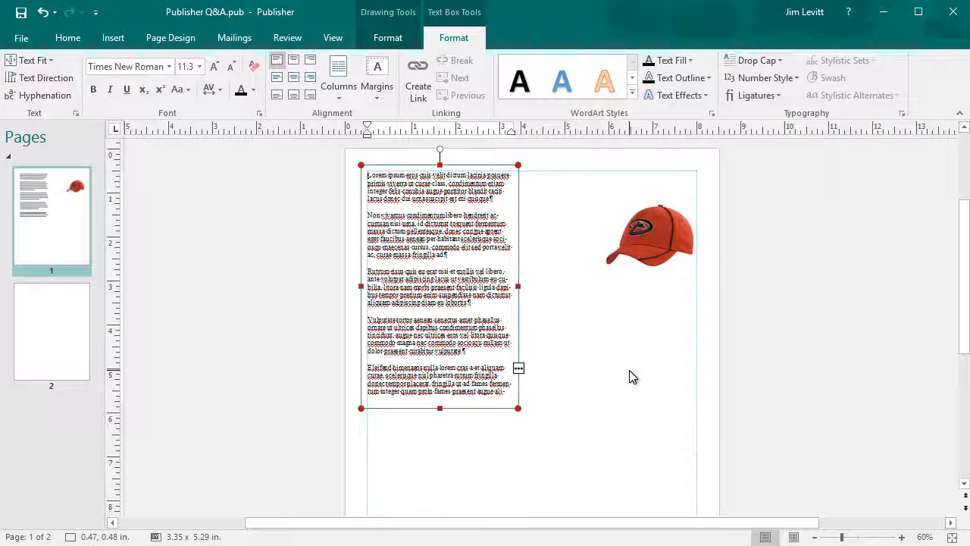
pyautogui.moveTo(66, 37)
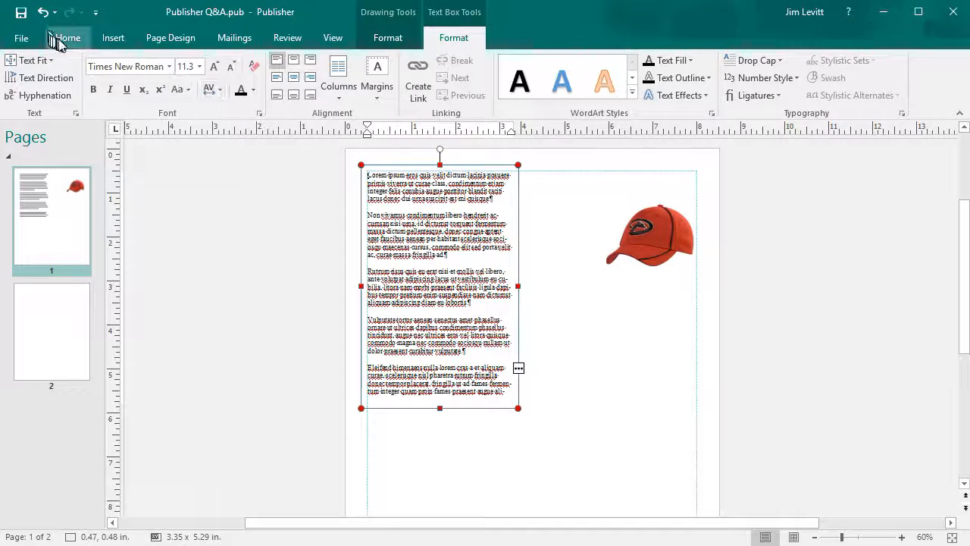
# - Draw a second text box below the cap image, then reselect the first column
pyautogui.click(67, 38)
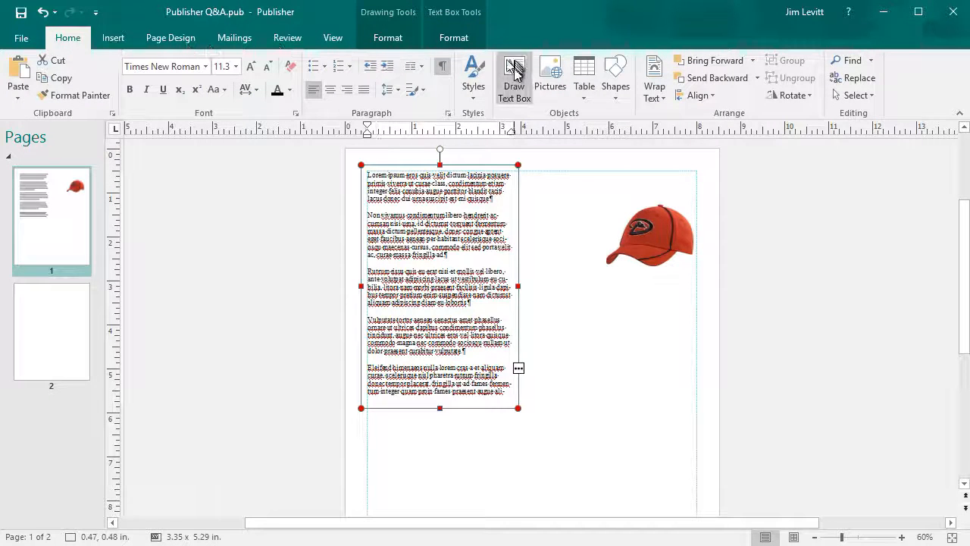
pyautogui.click(514, 78)
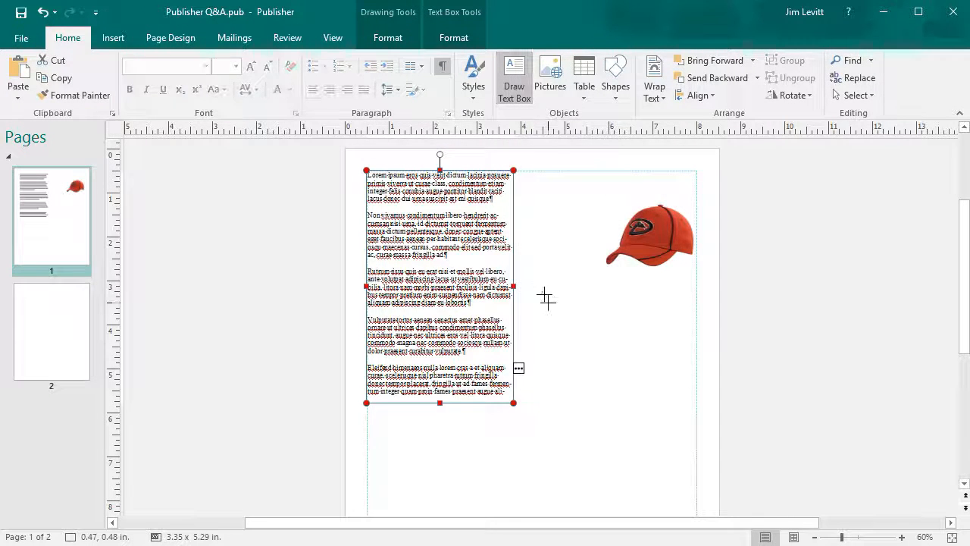
pyautogui.moveTo(545, 298); pyautogui.dragTo(684, 446)
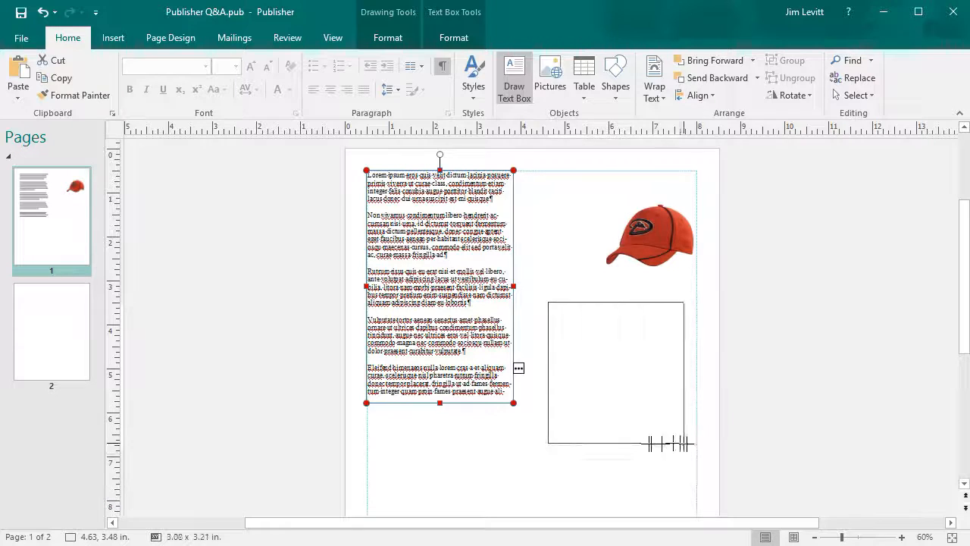
pyautogui.click(619, 373)
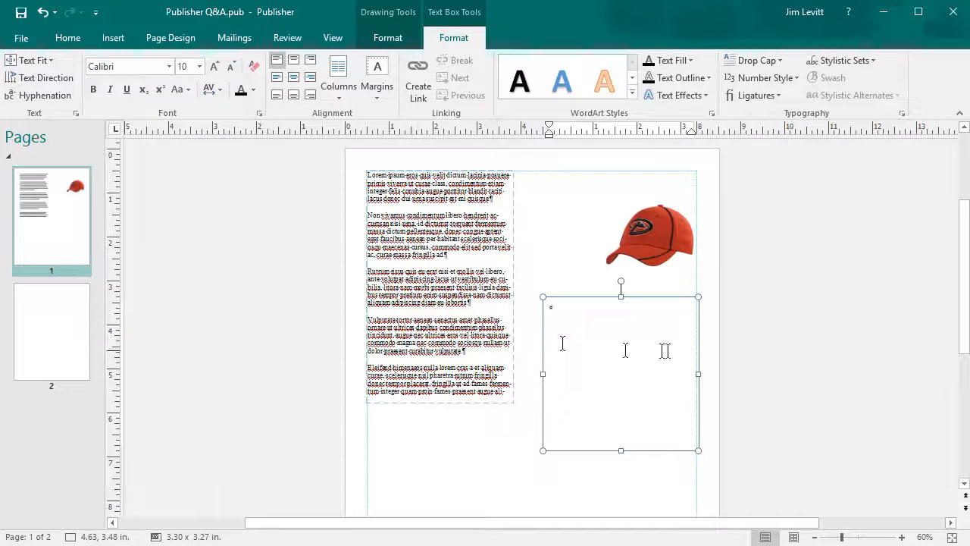
pyautogui.click(440, 286)
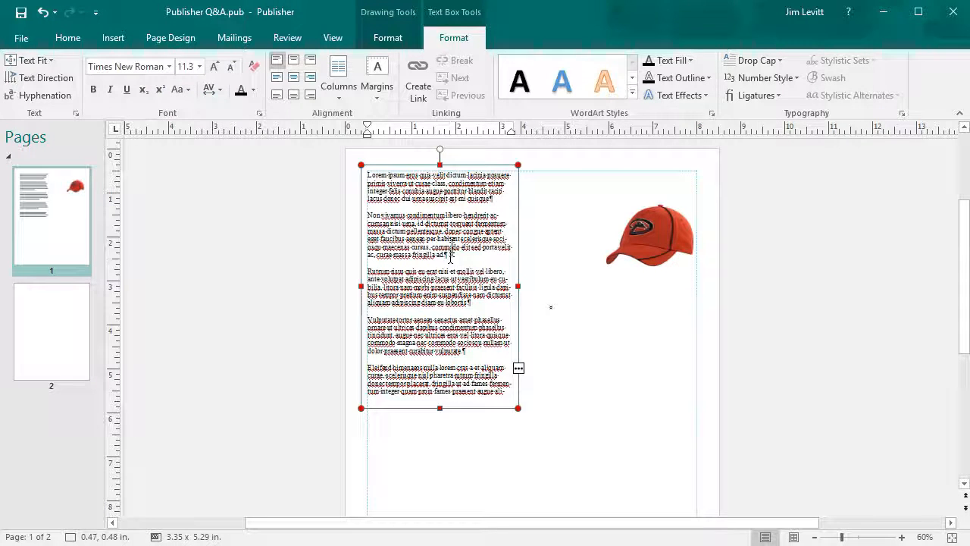
pyautogui.moveTo(417, 78)
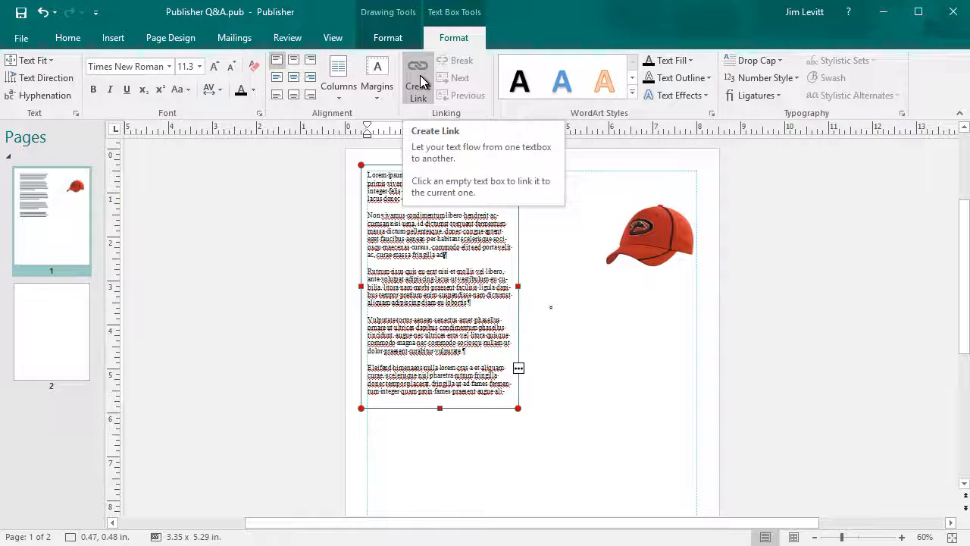
# - Start a text link from the overflowing lorem ipsum column
pyautogui.click(417, 75)
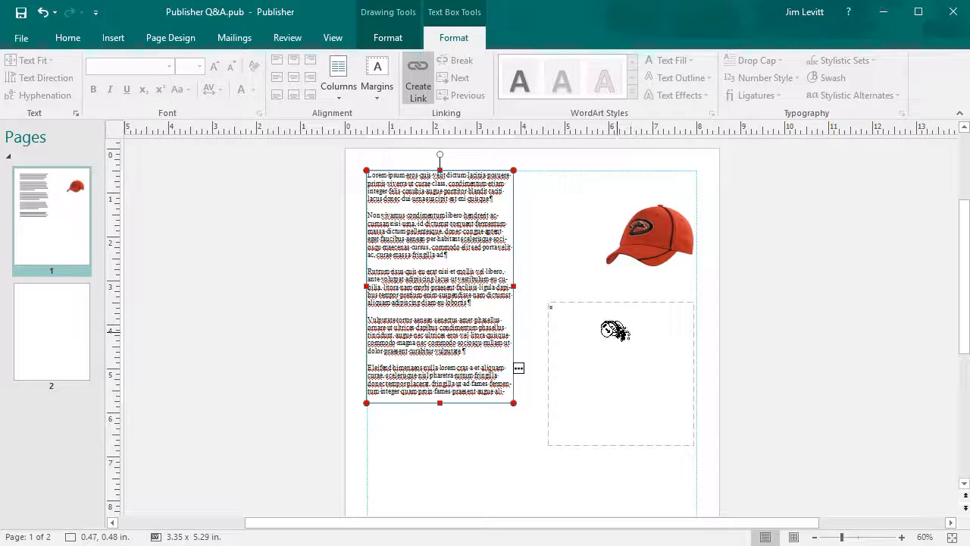
pyautogui.moveTo(561, 339)
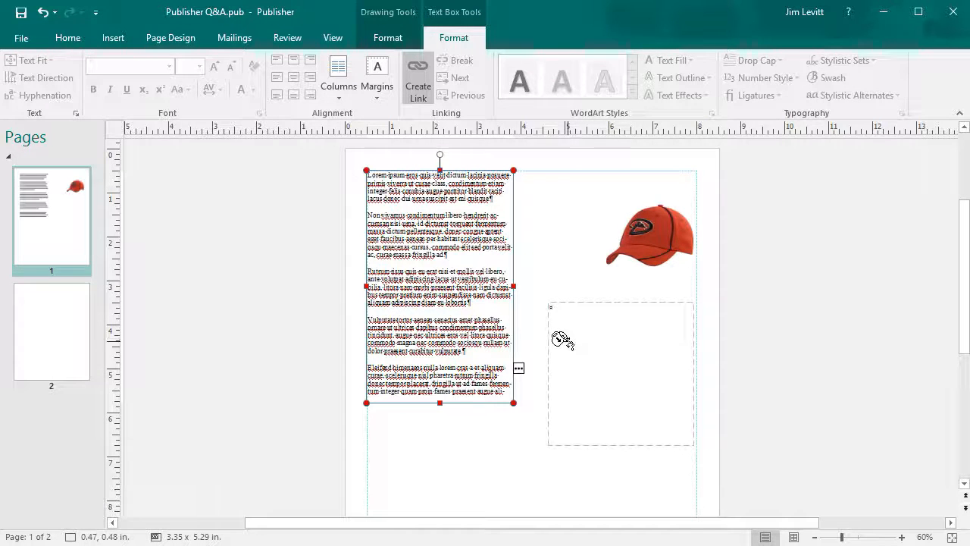
pyautogui.moveTo(606, 338)
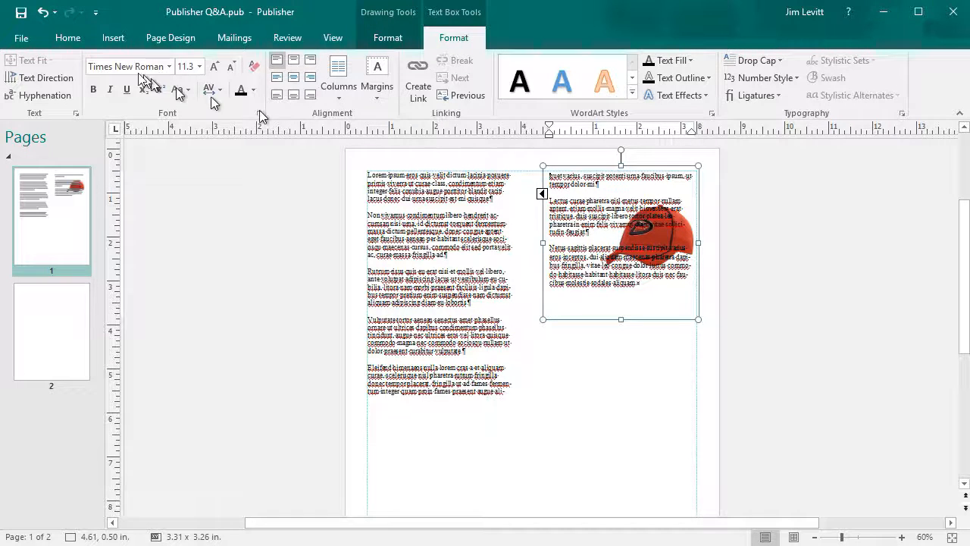
# - Send the right-hand text box behind the cap image and make it taller
pyautogui.click(67, 38)
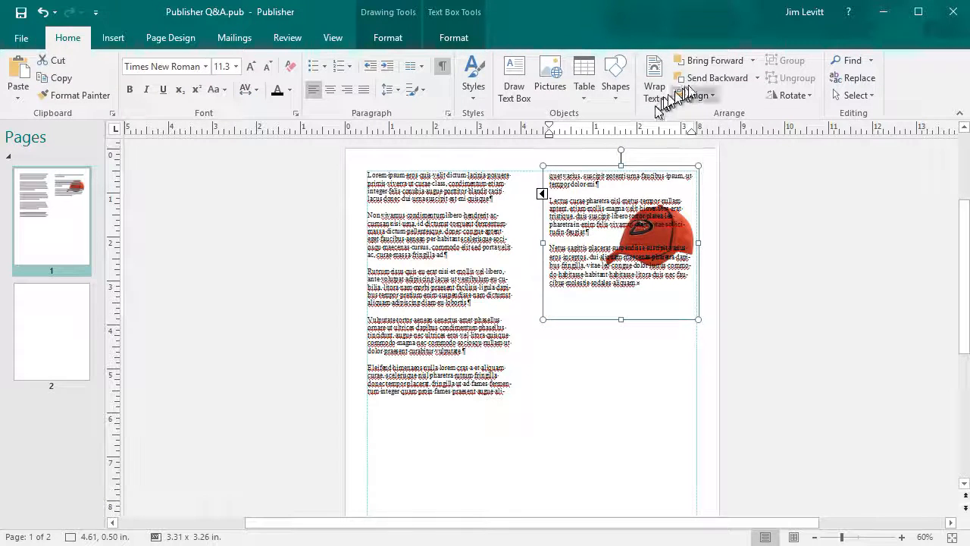
pyautogui.moveTo(712, 77)
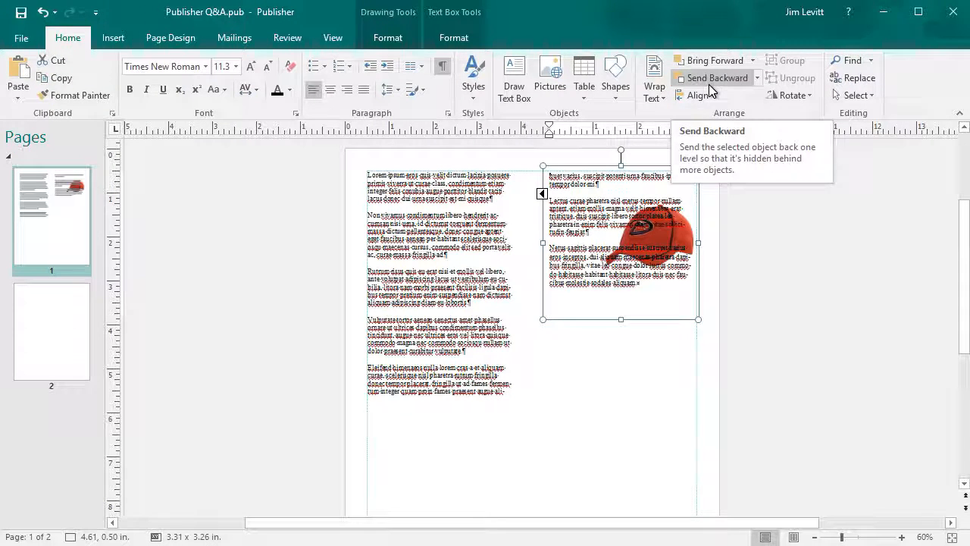
pyautogui.click(713, 78)
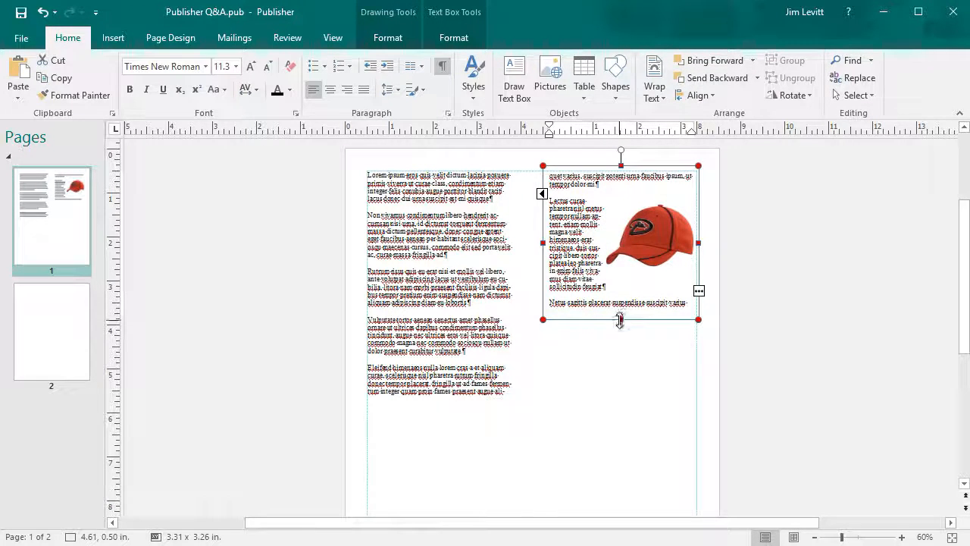
pyautogui.moveTo(620, 318); pyautogui.dragTo(633, 364)
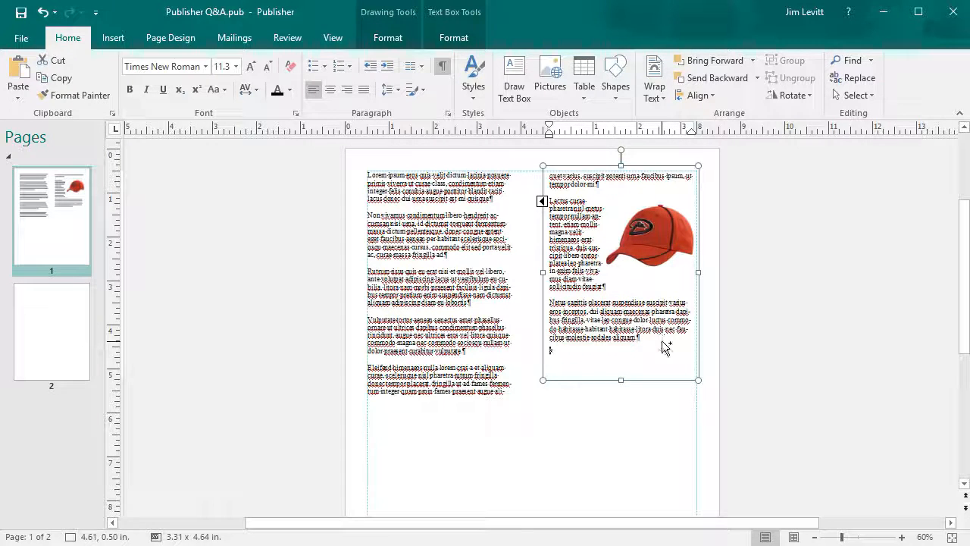
# - Paste more text into the cap column and flow its overflow into a tall, wide box below
pyautogui.press('ctrl+v')
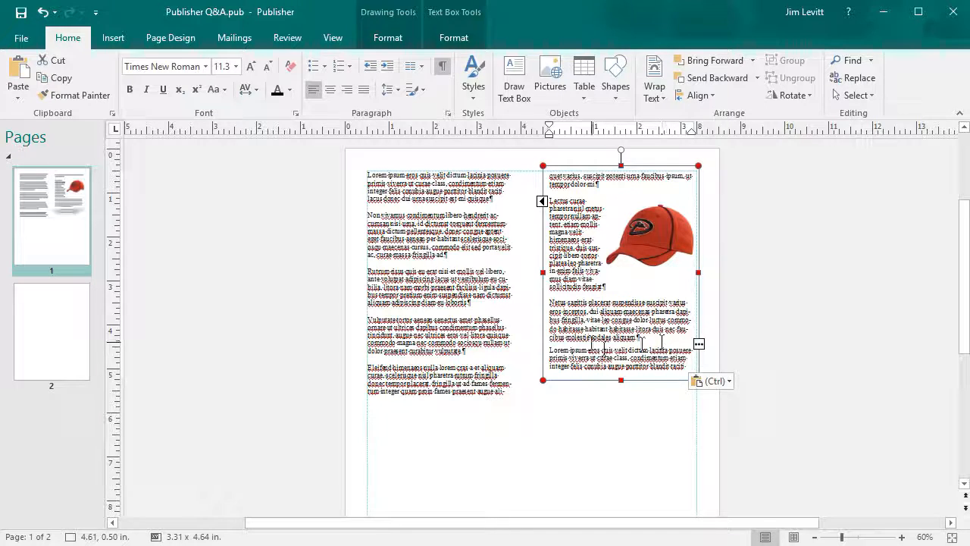
pyautogui.moveTo(697, 348)
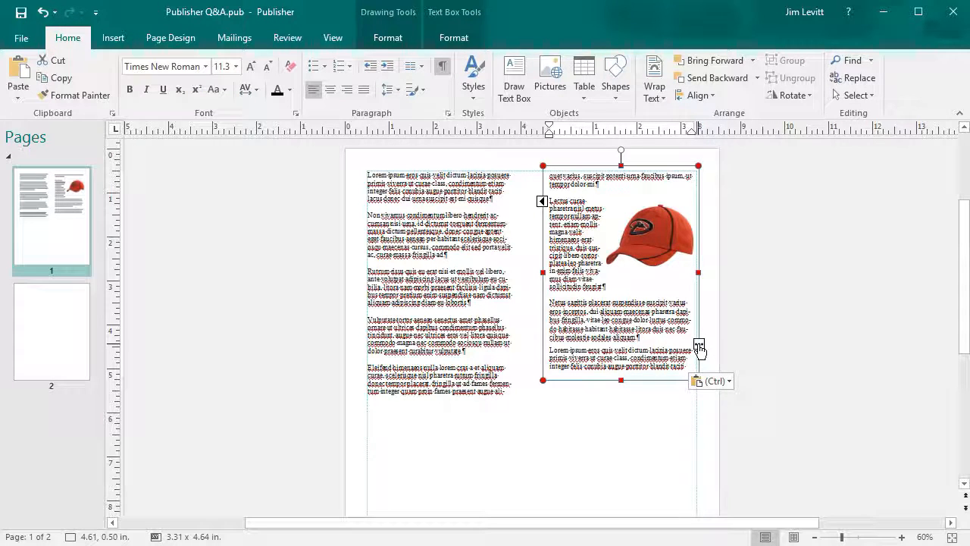
pyautogui.moveTo(470, 443)
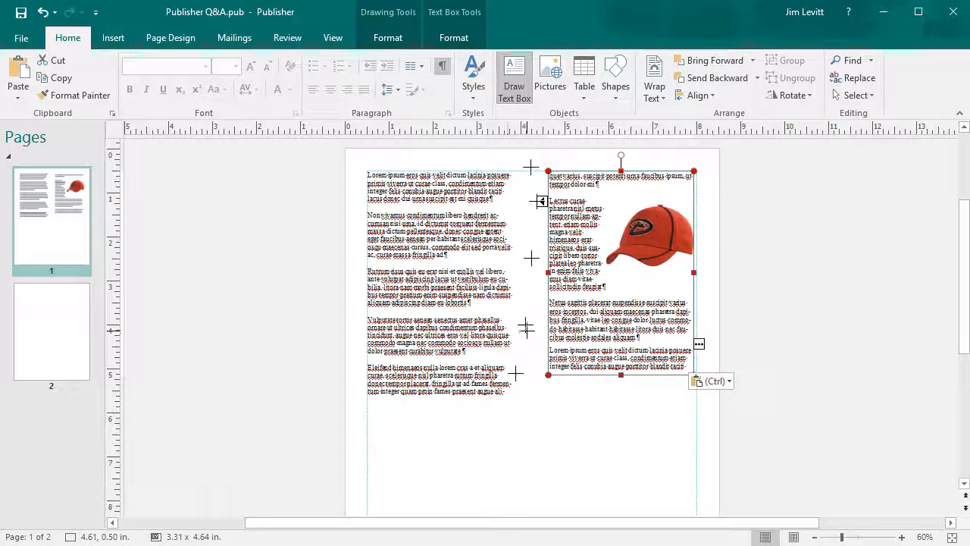
pyautogui.moveTo(377, 415); pyautogui.dragTo(645, 491)
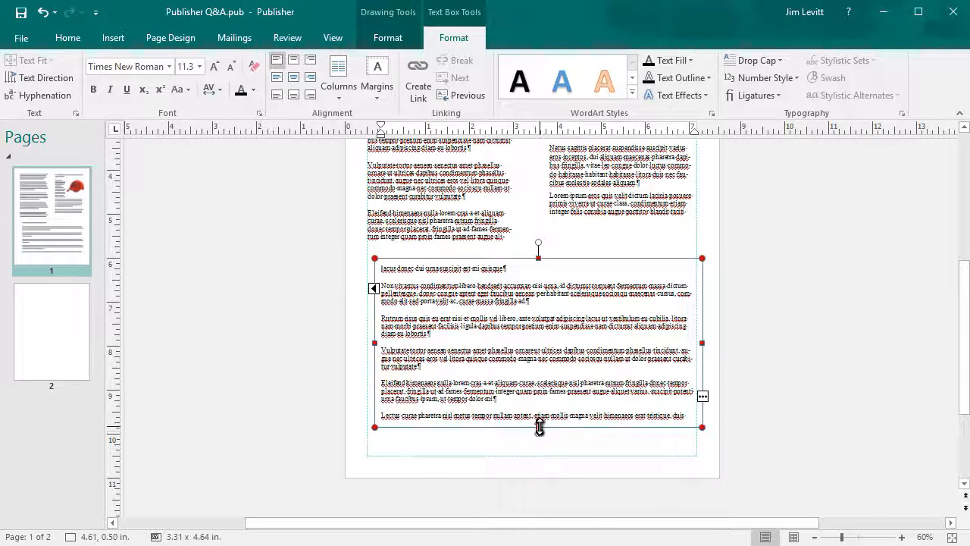
pyautogui.moveTo(538, 427); pyautogui.dragTo(538, 503)
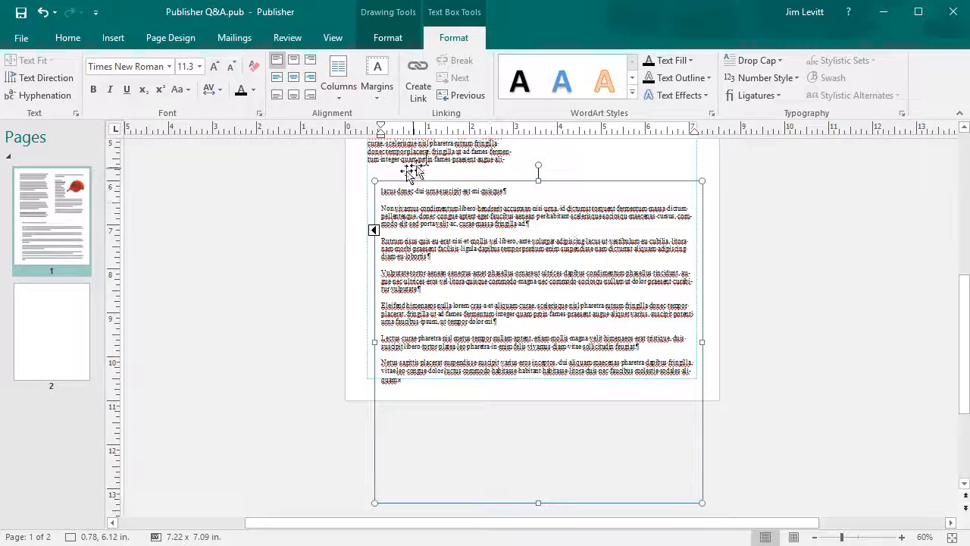
pyautogui.moveTo(557, 183)
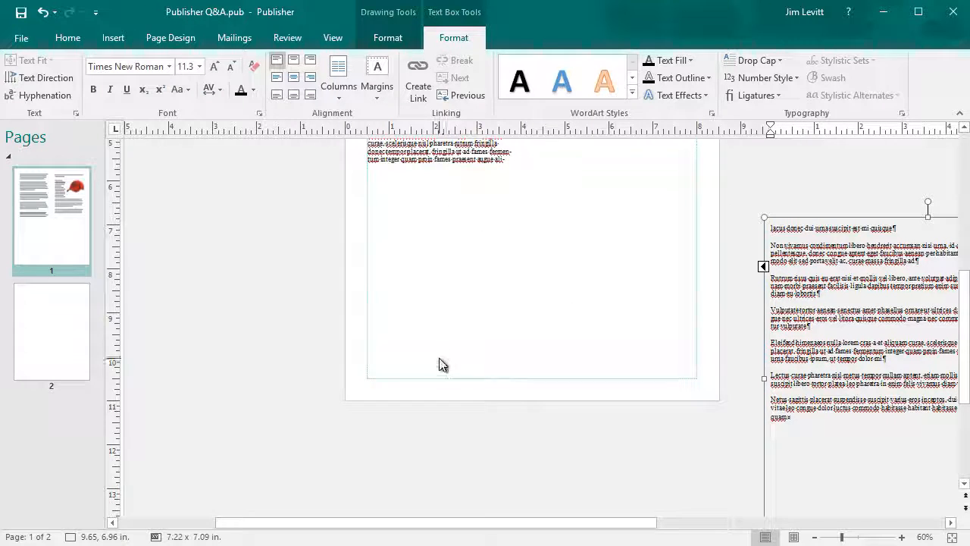
# - Place the overflow box on page 2 and resize it into a tall narrow column
pyautogui.click(50, 331)
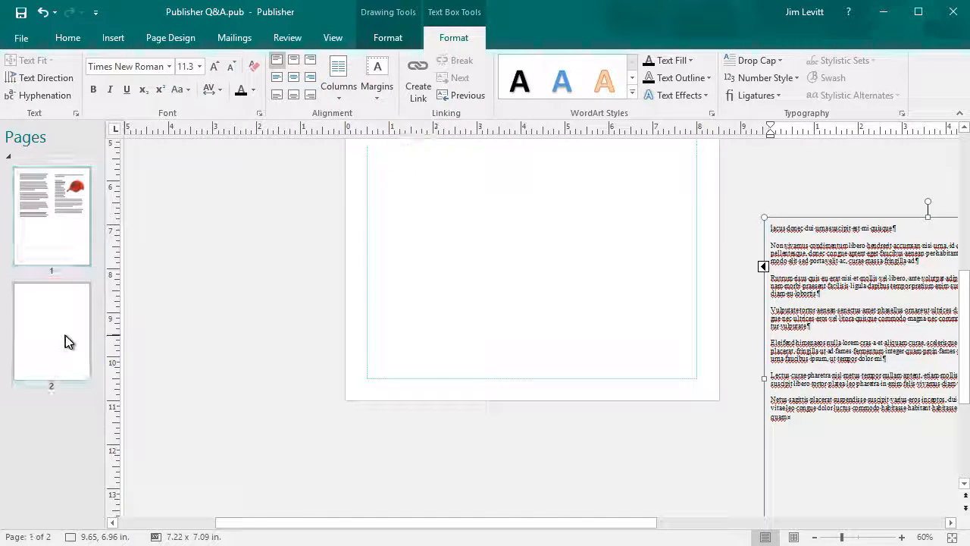
pyautogui.click(51, 333)
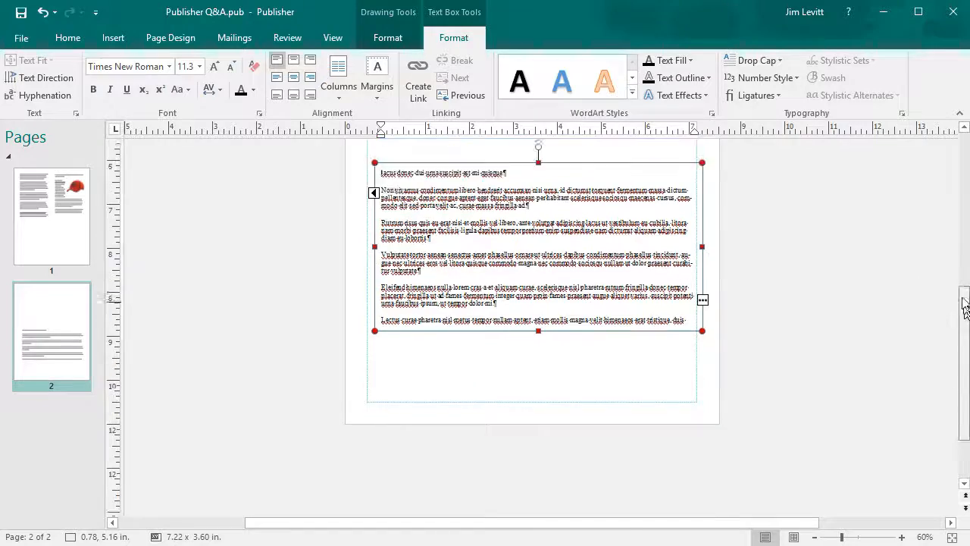
pyautogui.scroll(3)
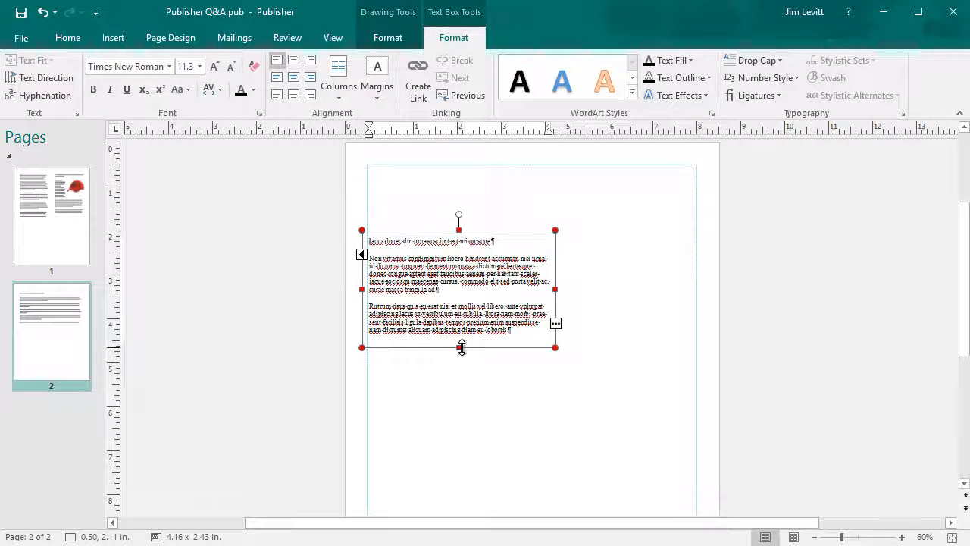
pyautogui.moveTo(459, 347); pyautogui.dragTo(458, 460)
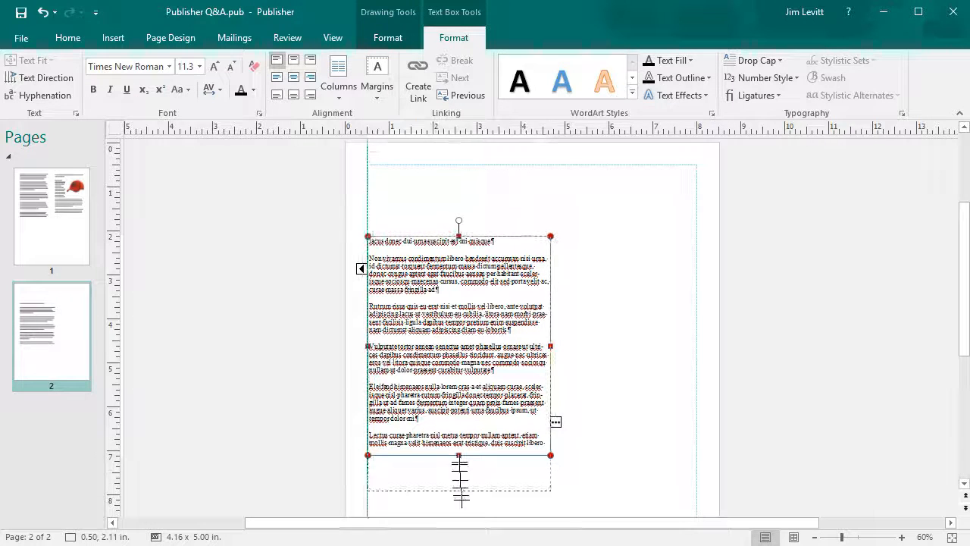
pyautogui.moveTo(458, 454); pyautogui.dragTo(457, 502)
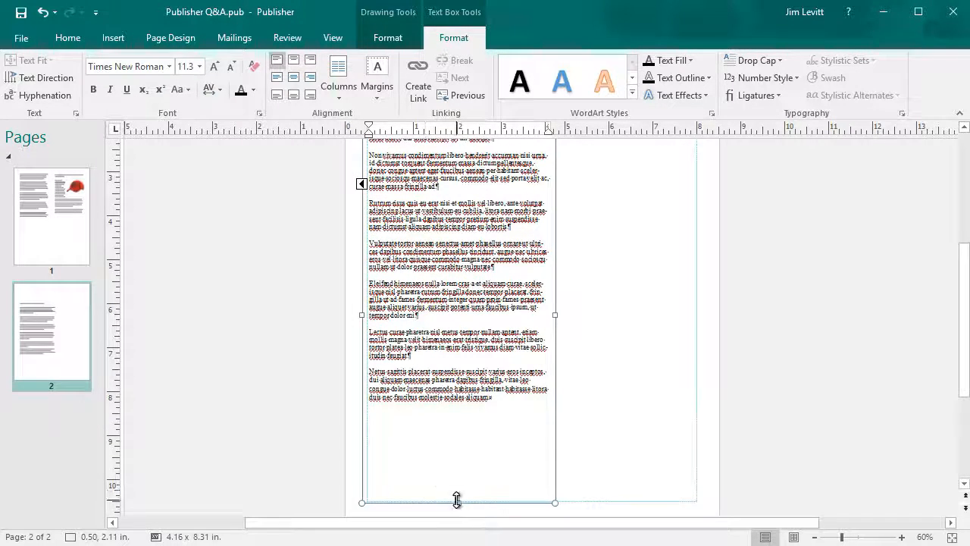
pyautogui.moveTo(457, 502); pyautogui.dragTo(457, 426)
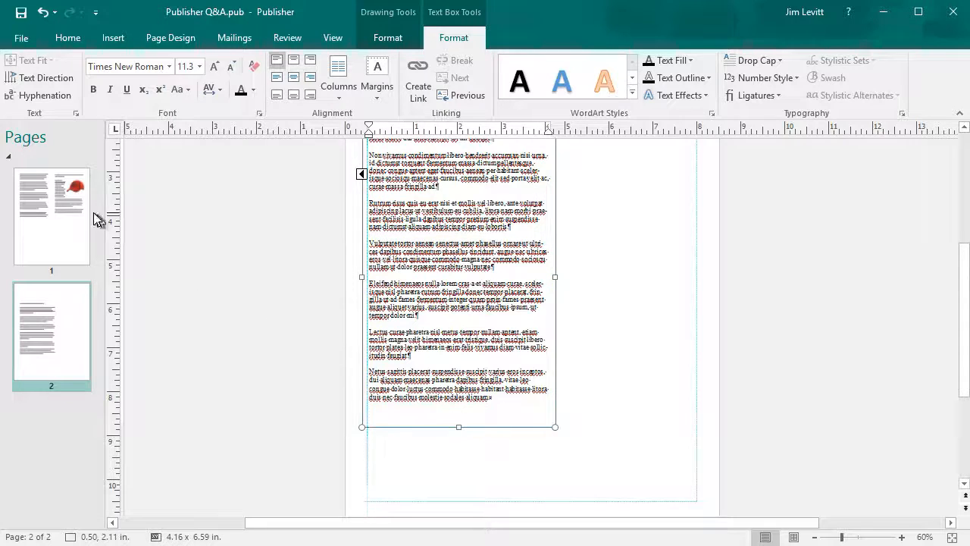
pyautogui.moveTo(40, 201)
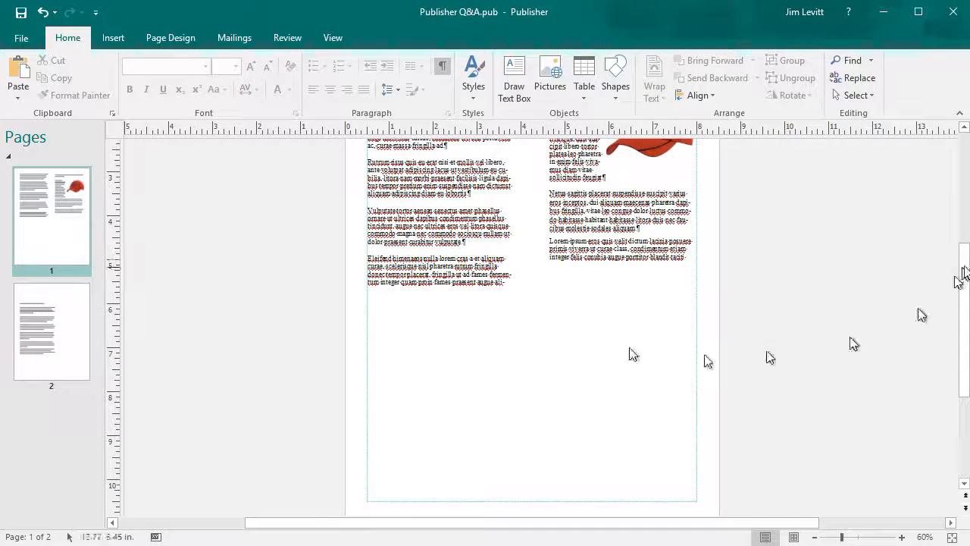
# - Break the link from the cap column to page 2's text box
pyautogui.scroll(3)
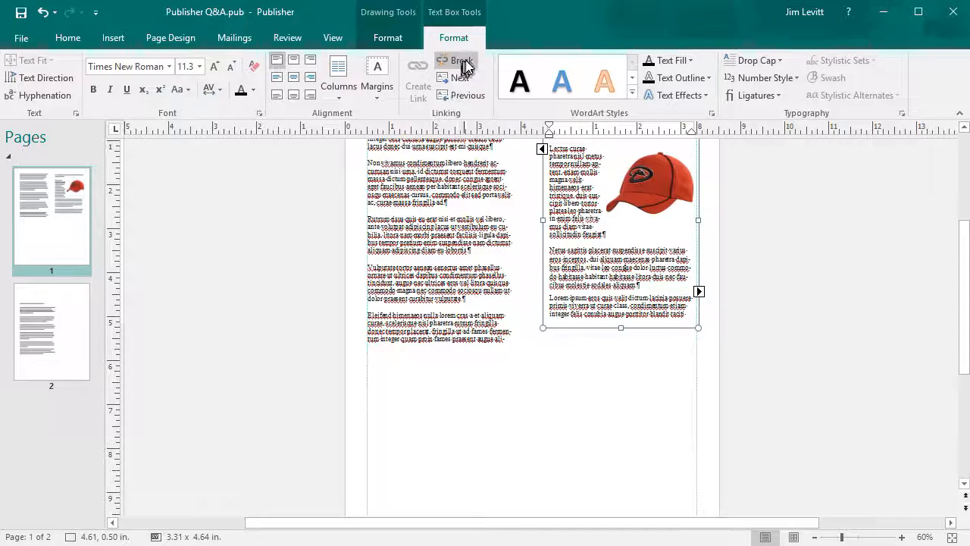
pyautogui.moveTo(456, 64)
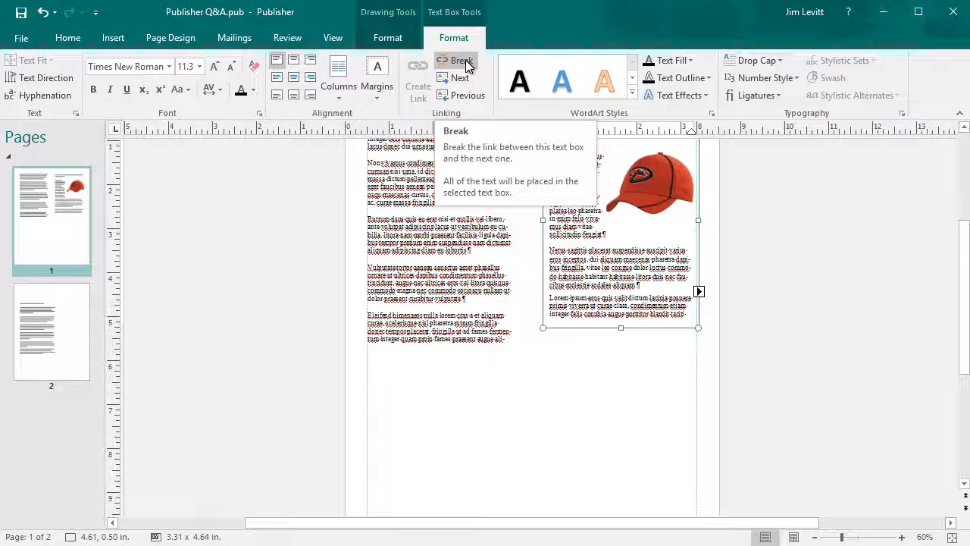
pyautogui.click(455, 61)
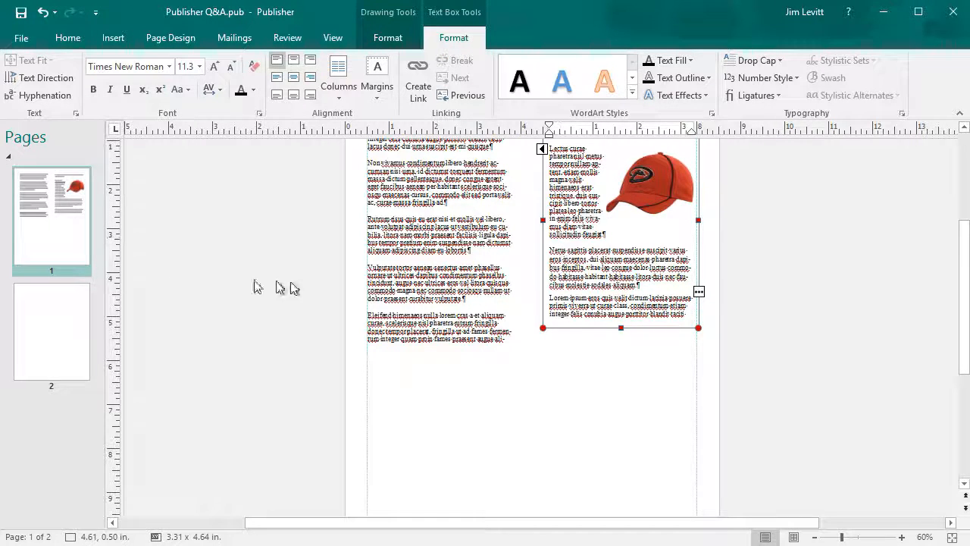
pyautogui.moveTo(62, 322)
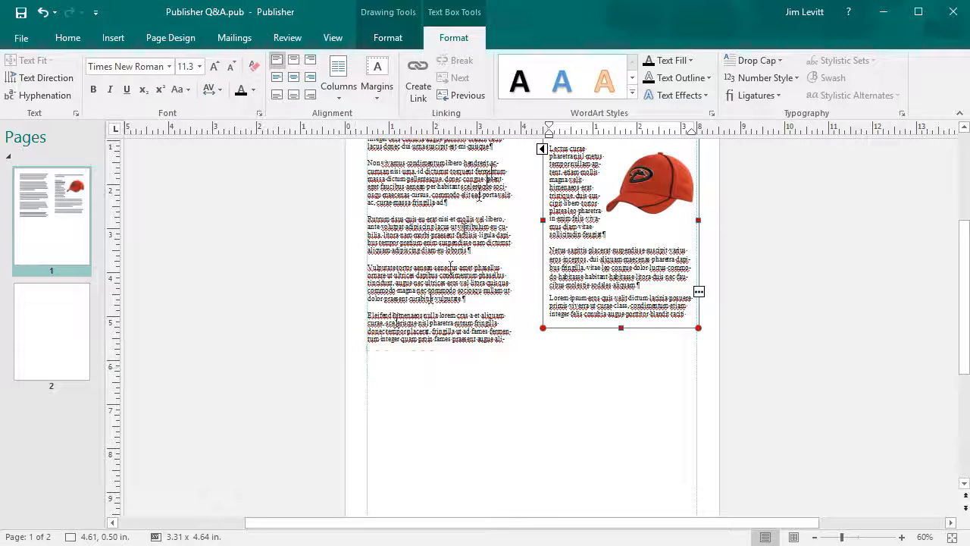
pyautogui.moveTo(377, 76)
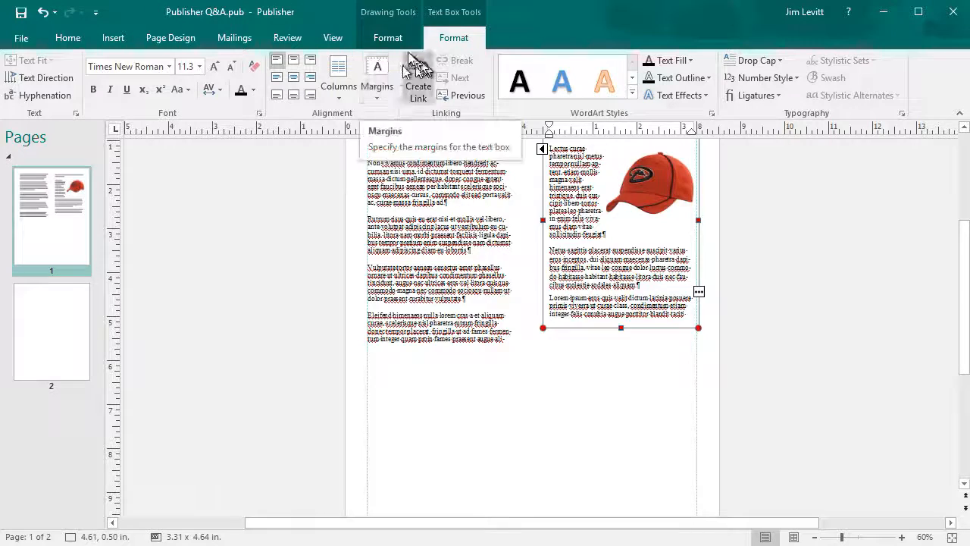
# - Link the cap column's overflow into a new wide box at page 1's lower right
pyautogui.click(68, 38)
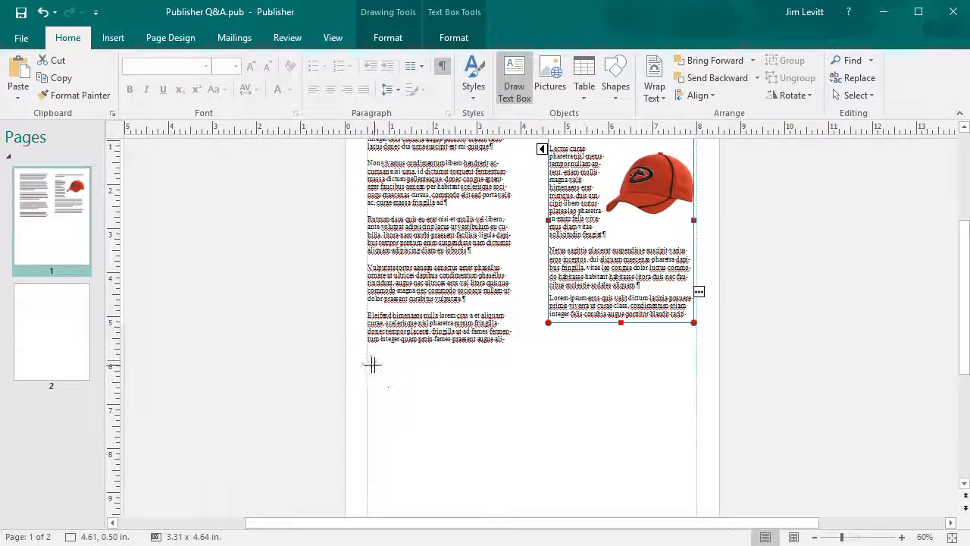
pyautogui.moveTo(369, 360); pyautogui.dragTo(698, 501)
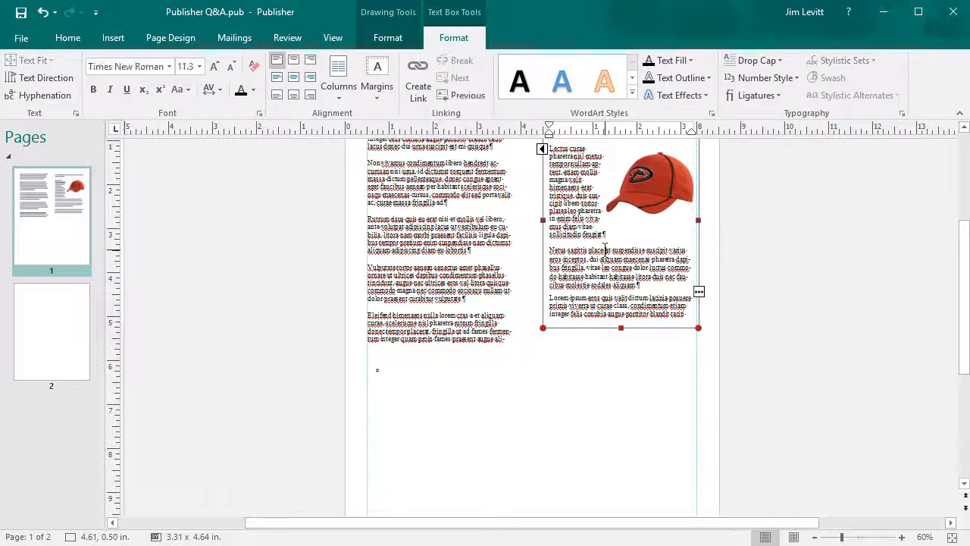
pyautogui.click(417, 76)
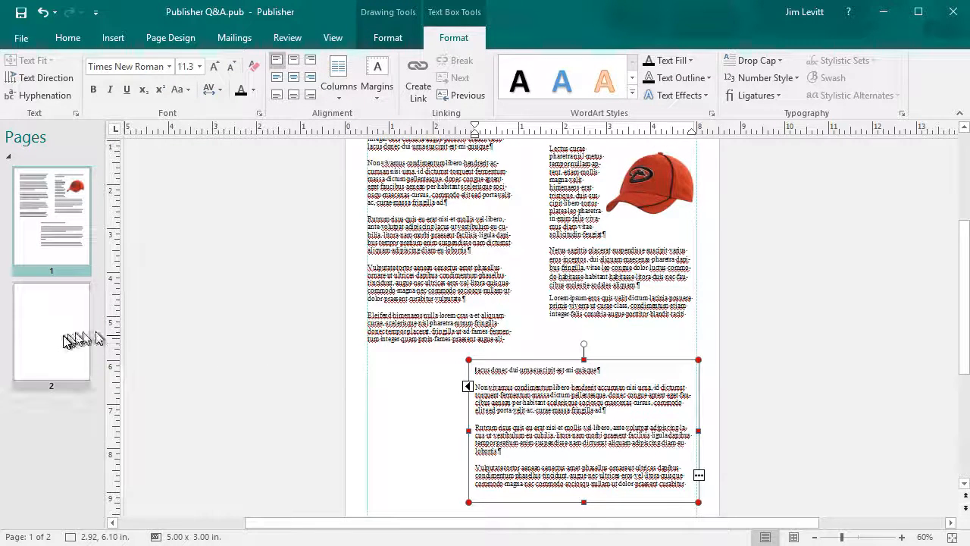
pyautogui.moveTo(140, 352)
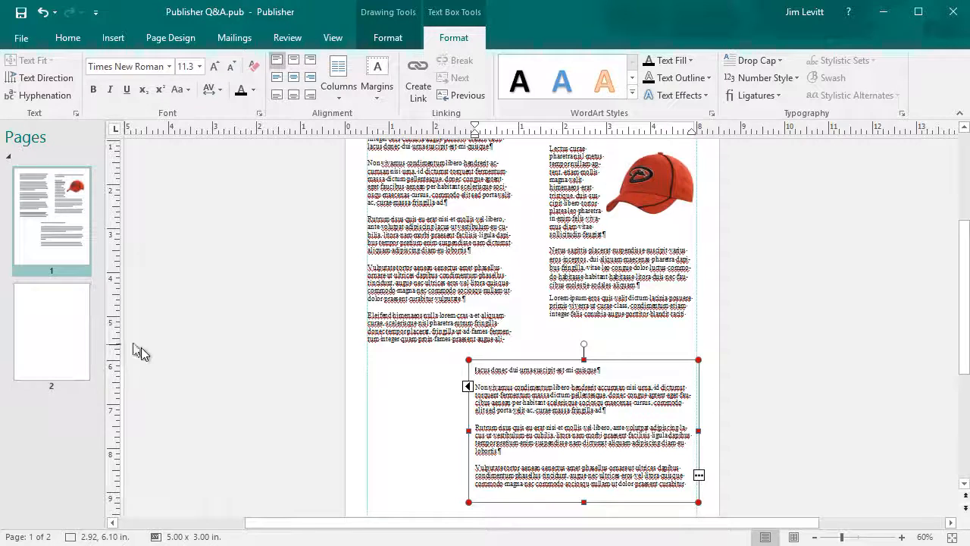
# - Paste lorem ipsum text into the empty text box on page 2
pyautogui.click(51, 333)
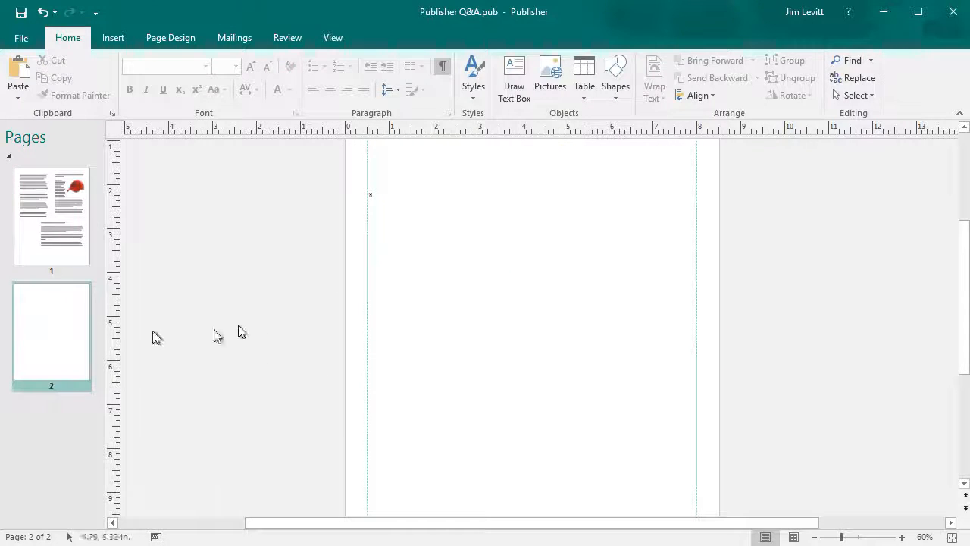
pyautogui.moveTo(364, 184); pyautogui.dragTo(554, 484)
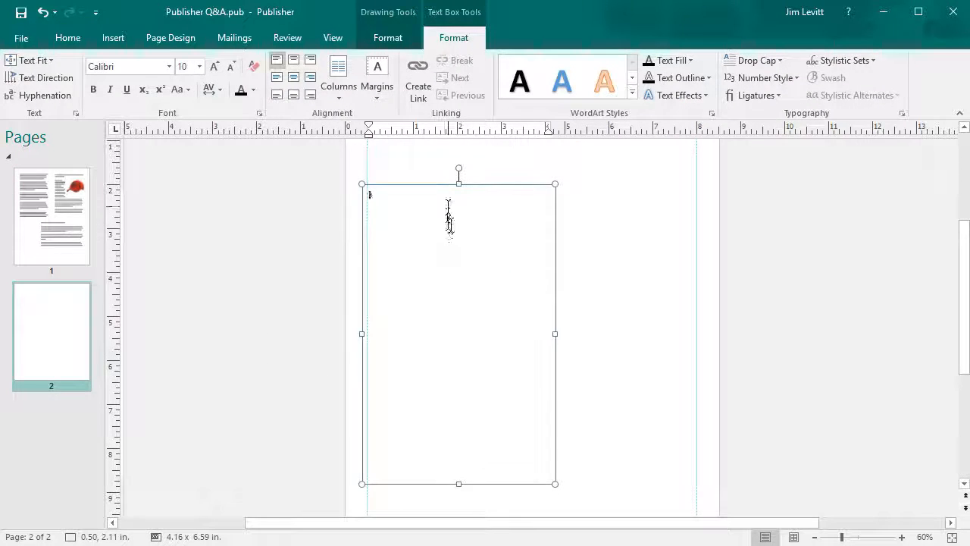
pyautogui.press('ctrl+v')
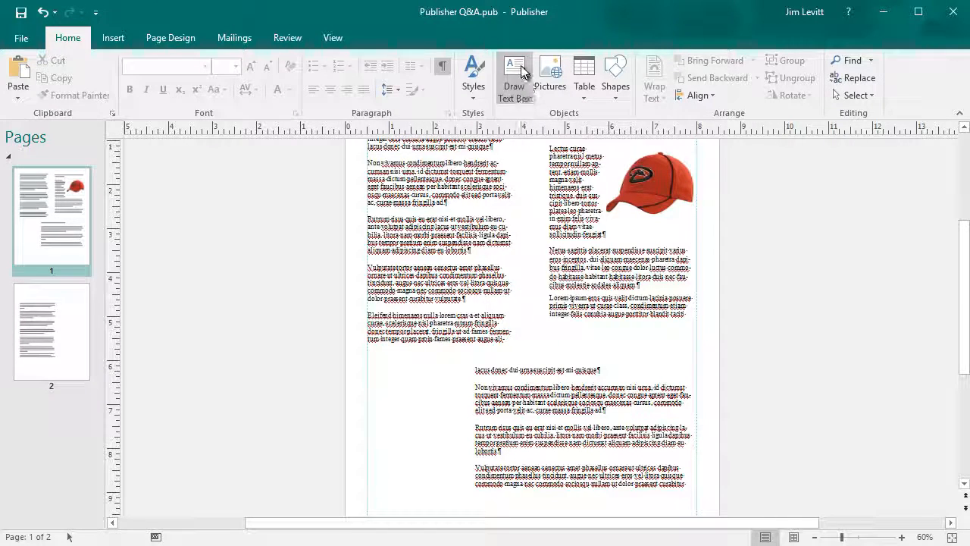
# - Draw a narrow text box at page 1's lower left for the story's last lines
pyautogui.click(513, 76)
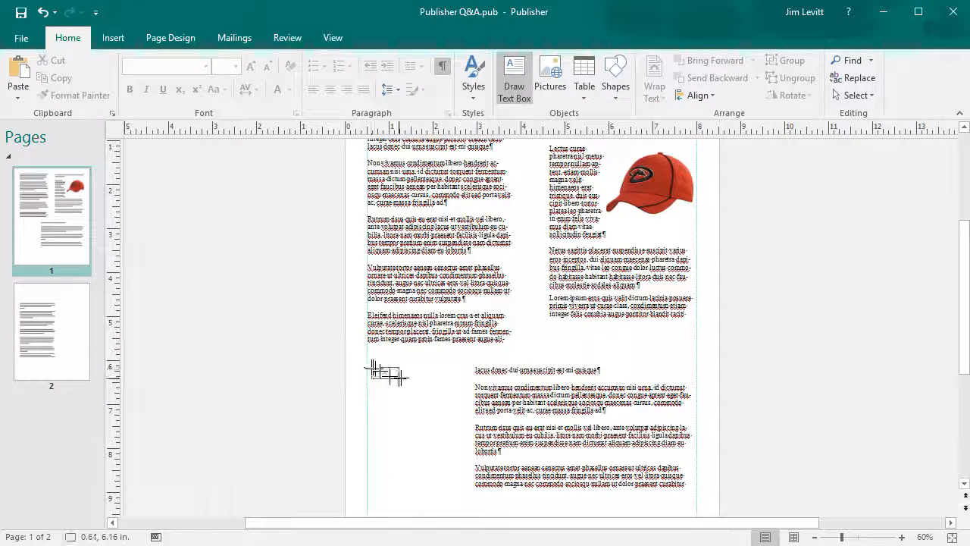
pyautogui.moveTo(366, 361); pyautogui.dragTo(453, 502)
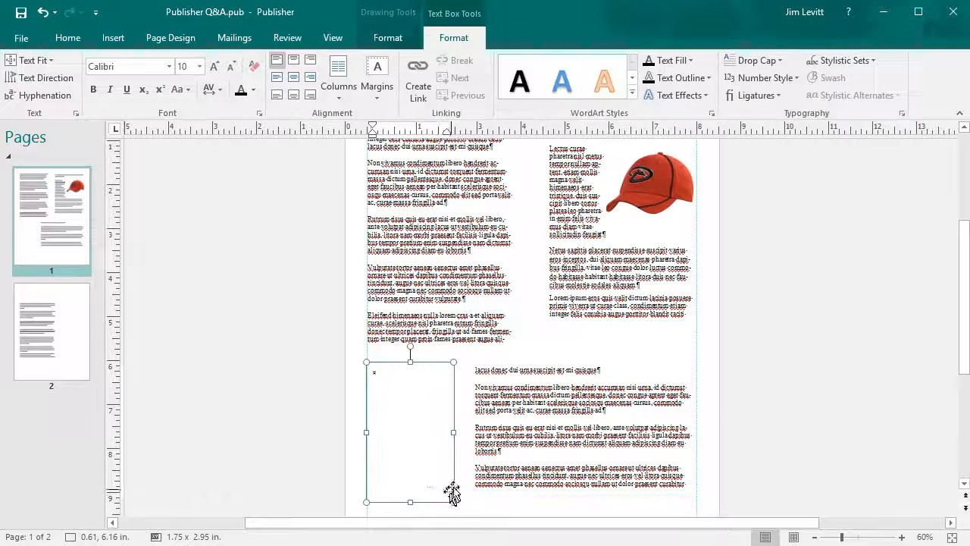
pyautogui.moveTo(50, 332)
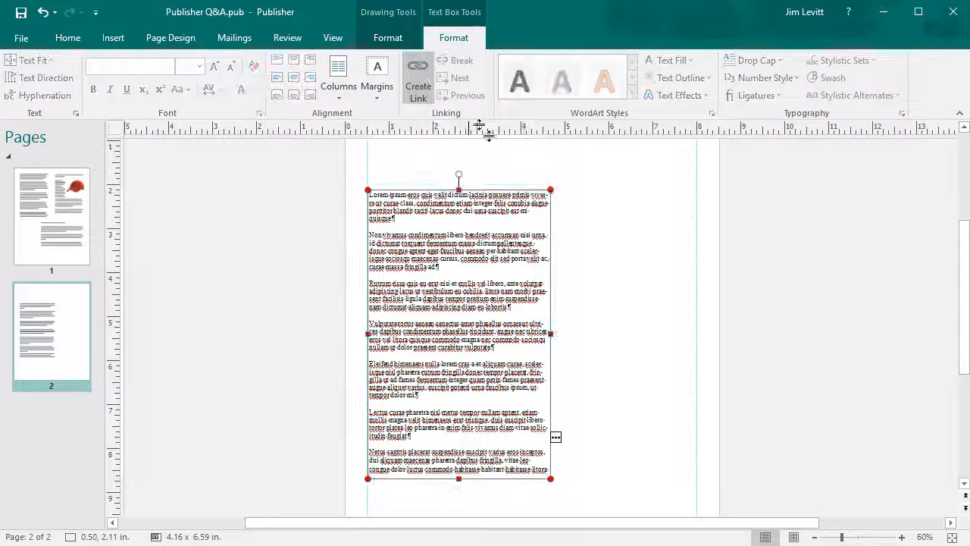
pyautogui.moveTo(64, 200)
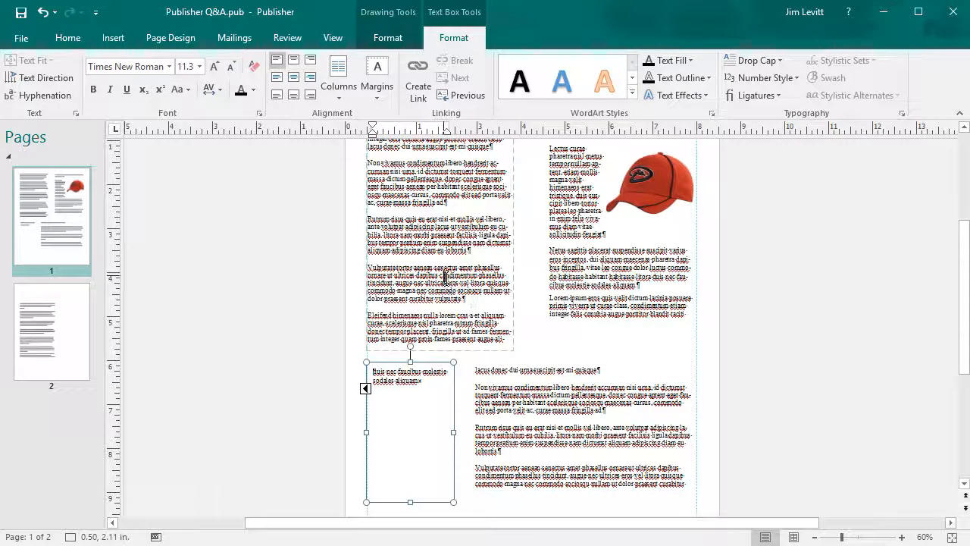
pyautogui.scroll(3)
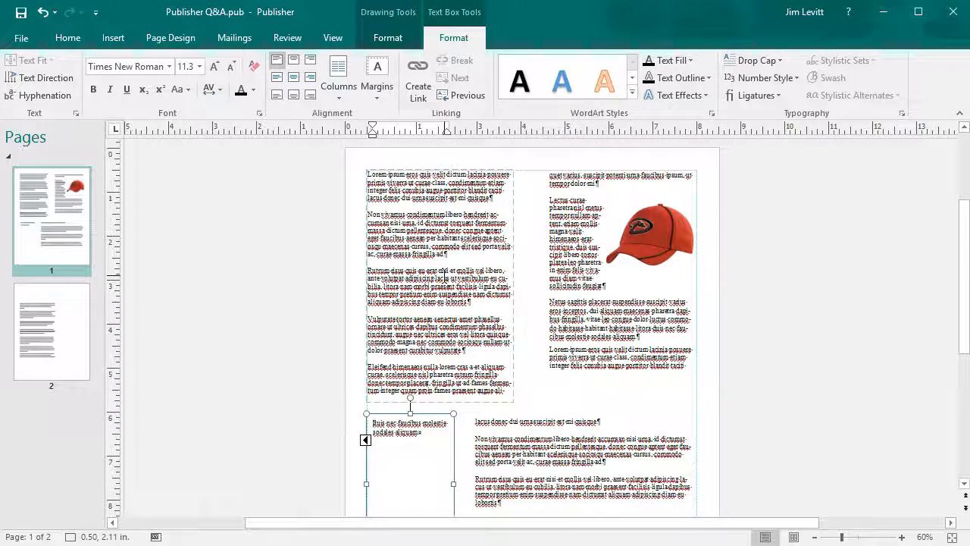